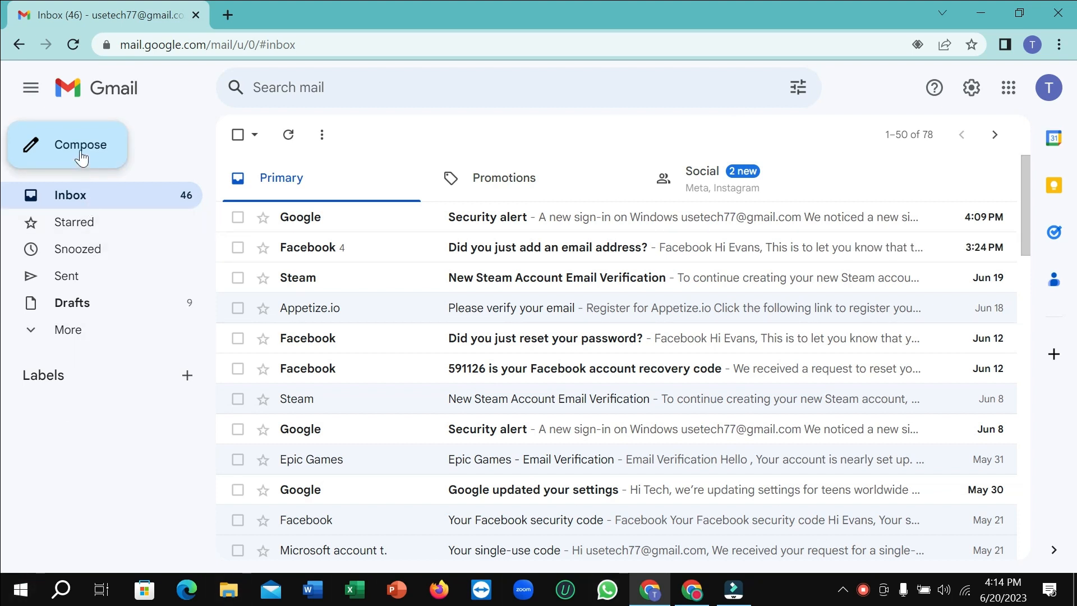
Step: Start a new message to check the current signature, then close the draft
left_click(81, 145)
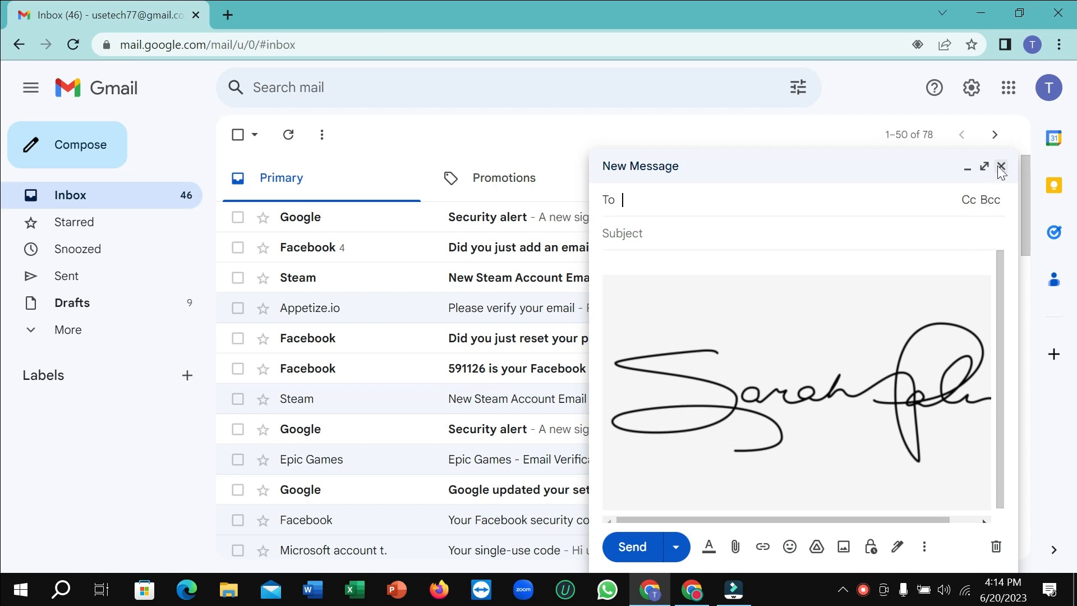
left_click(999, 167)
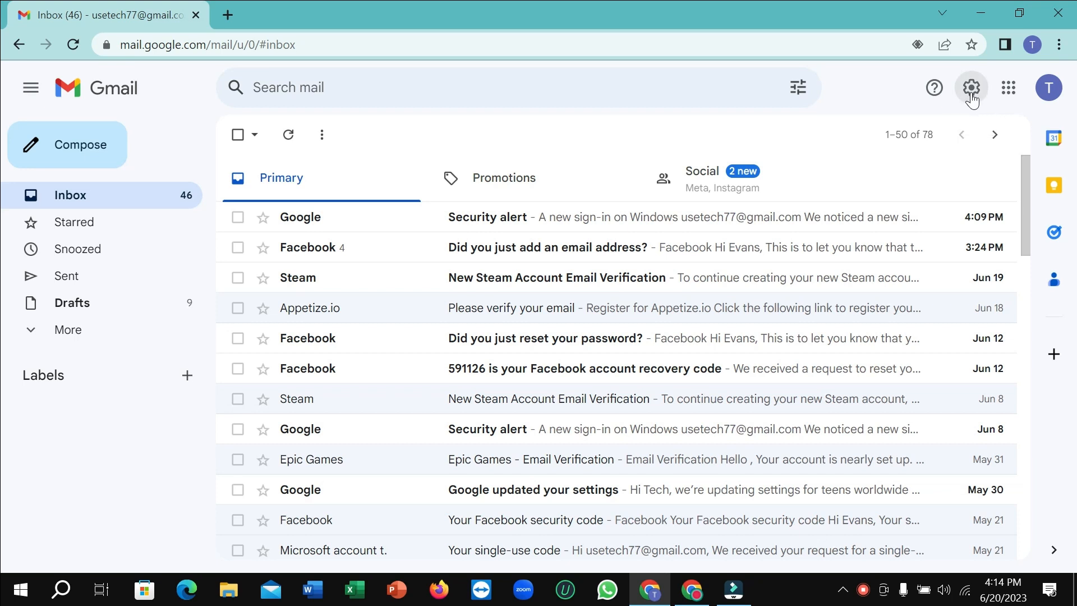
Step: Go from the quick settings panel to Gmail's full Settings page on the General section
left_click(970, 88)
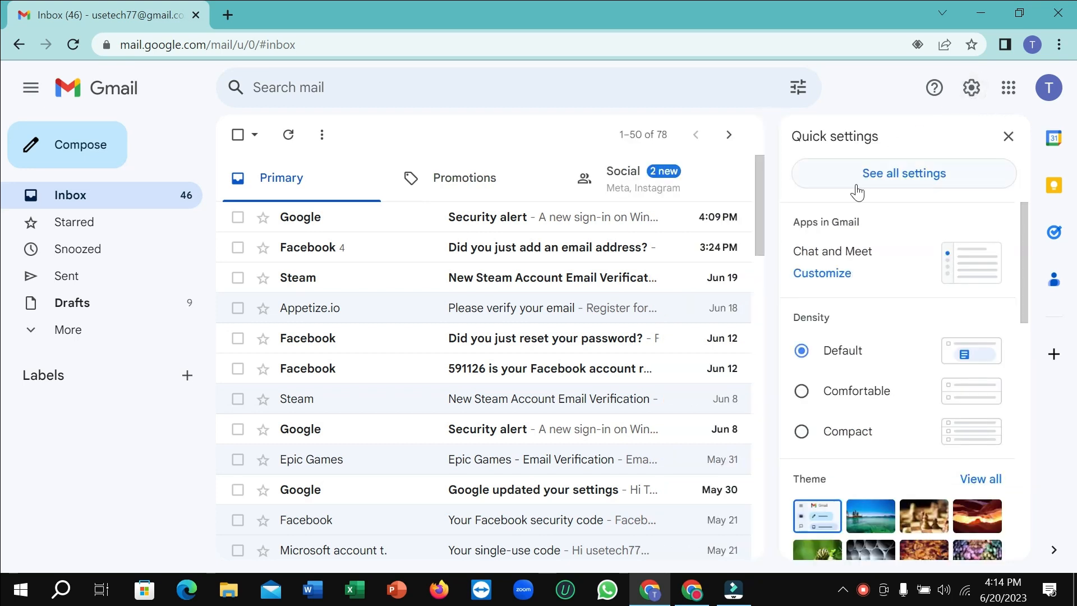
mouse_move(903, 180)
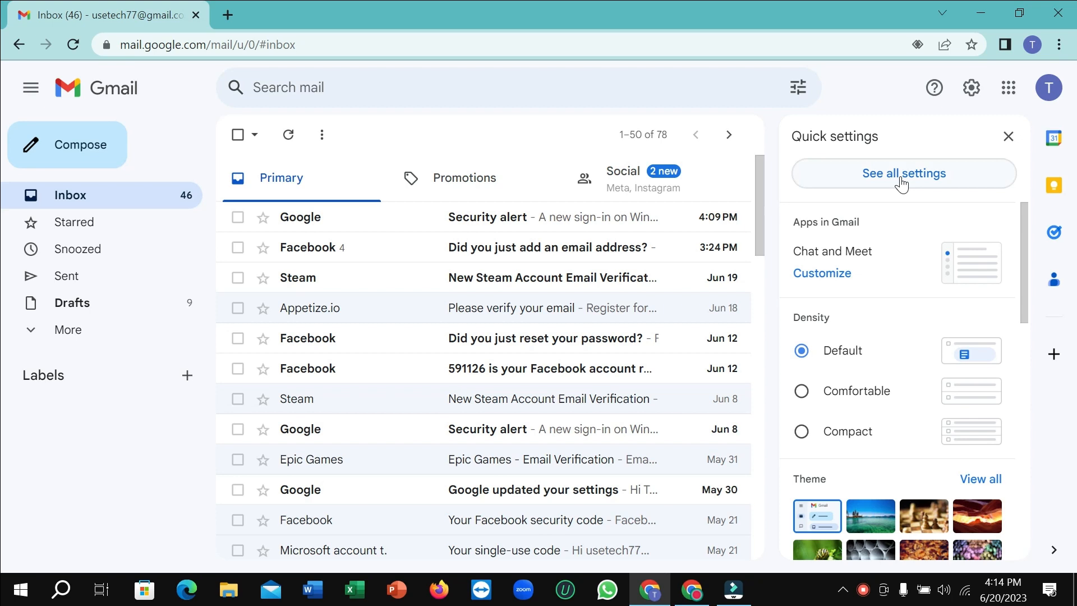
left_click(903, 173)
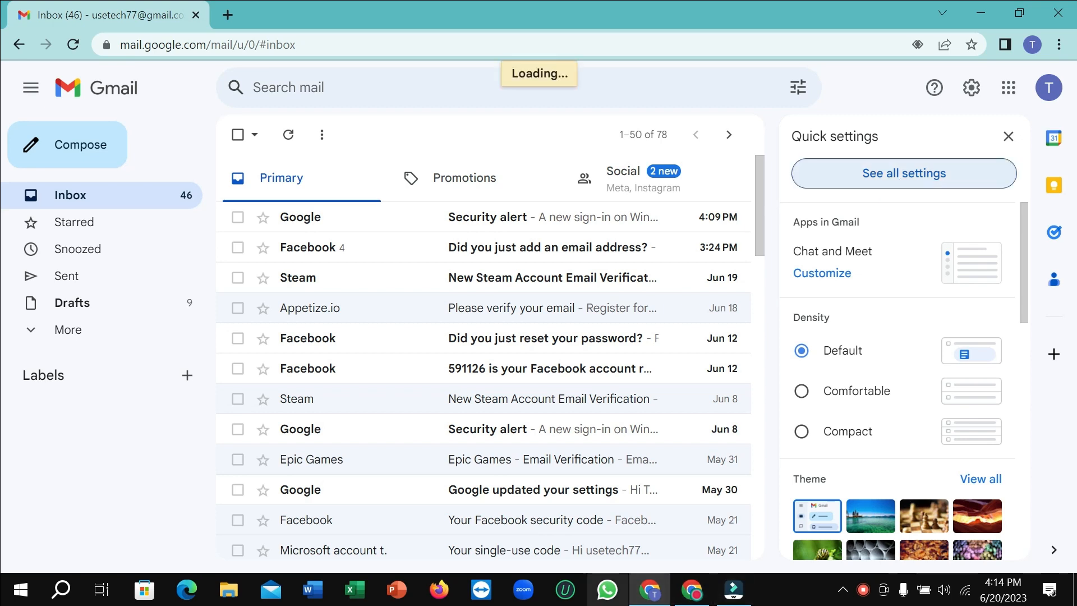
left_click(902, 173)
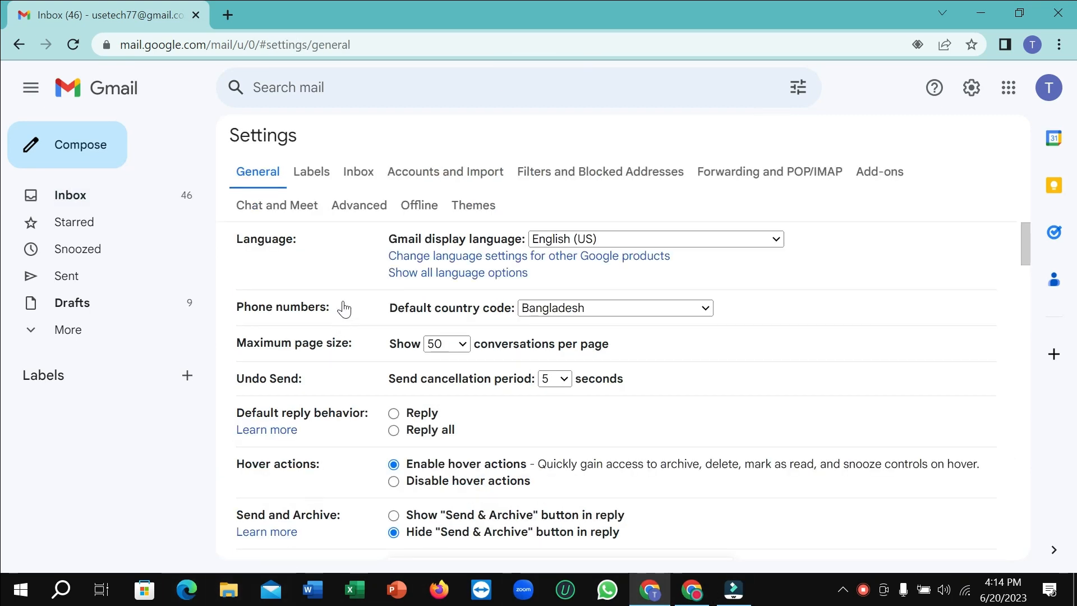
Step: Delete the 'Techepu' signature and confirm, leaving the Signature setting at No signatures
scroll("down", 3)
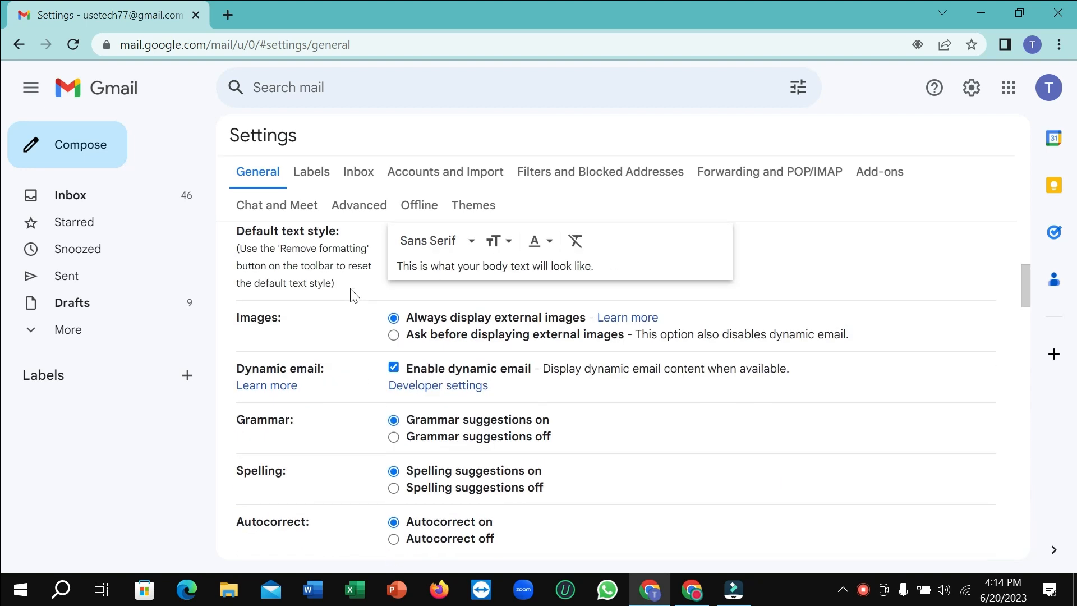
scroll("down", 3)
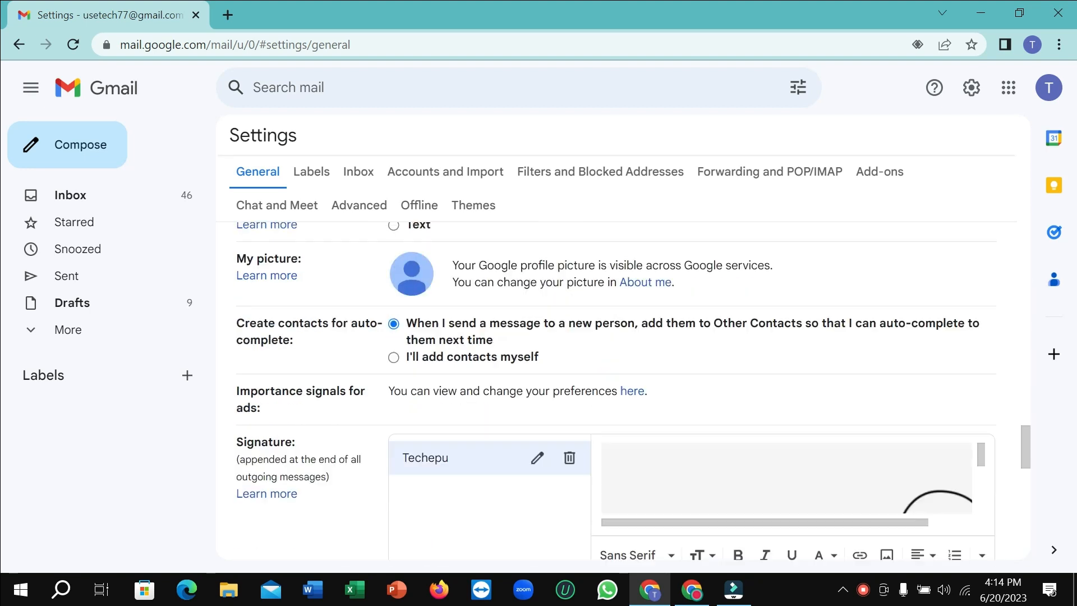
scroll("down", 3)
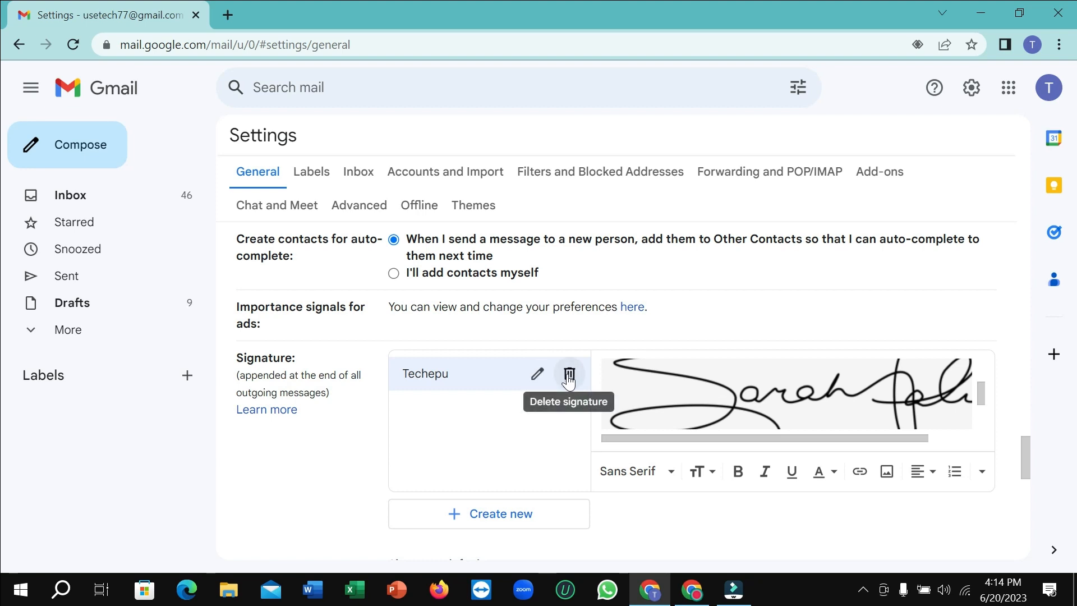
left_click(569, 374)
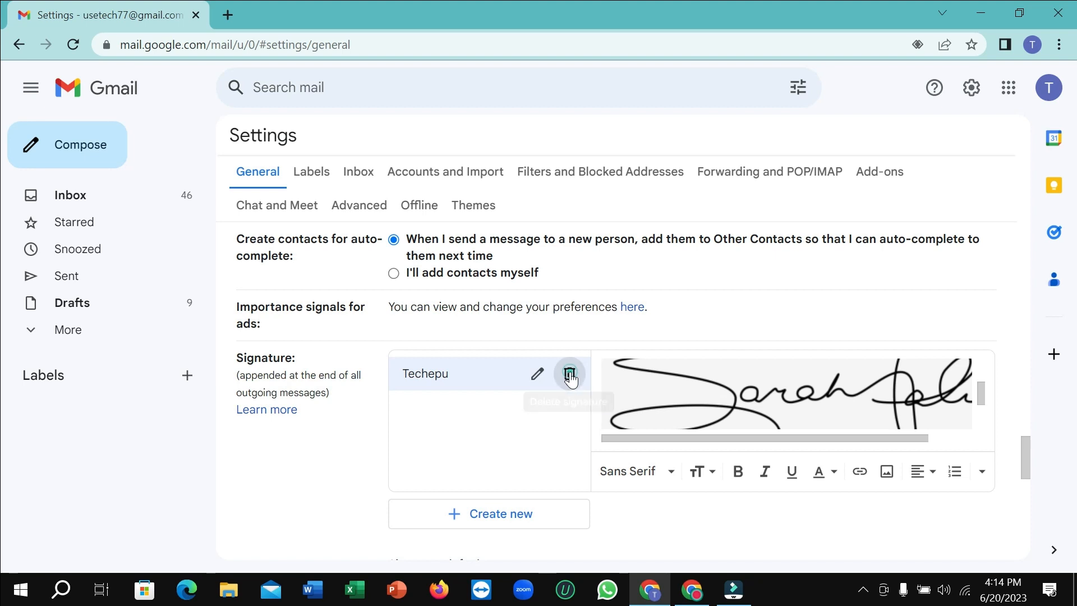
left_click(569, 374)
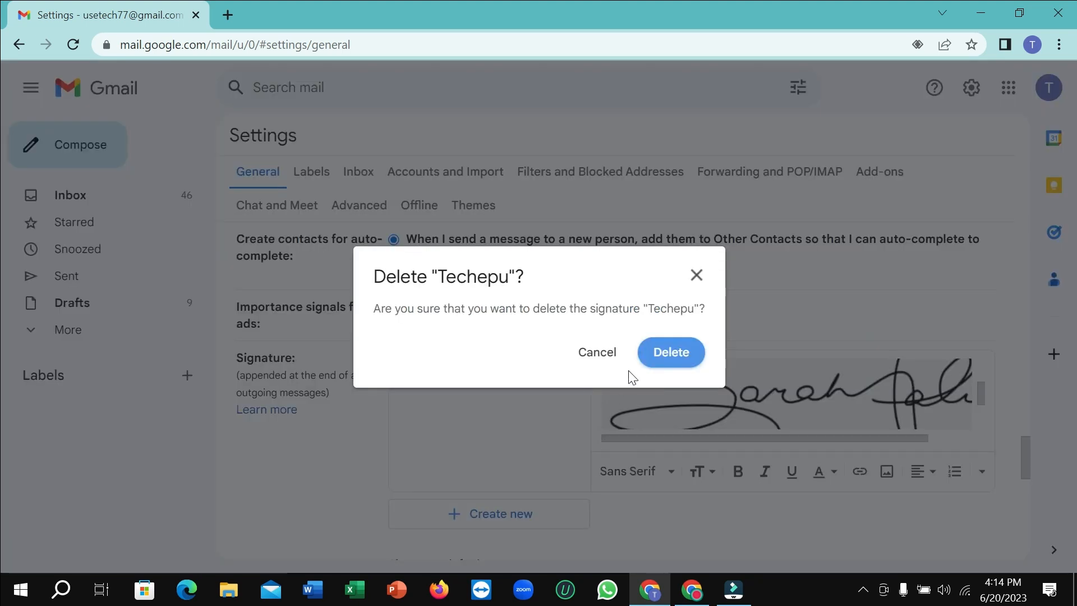
left_click(670, 352)
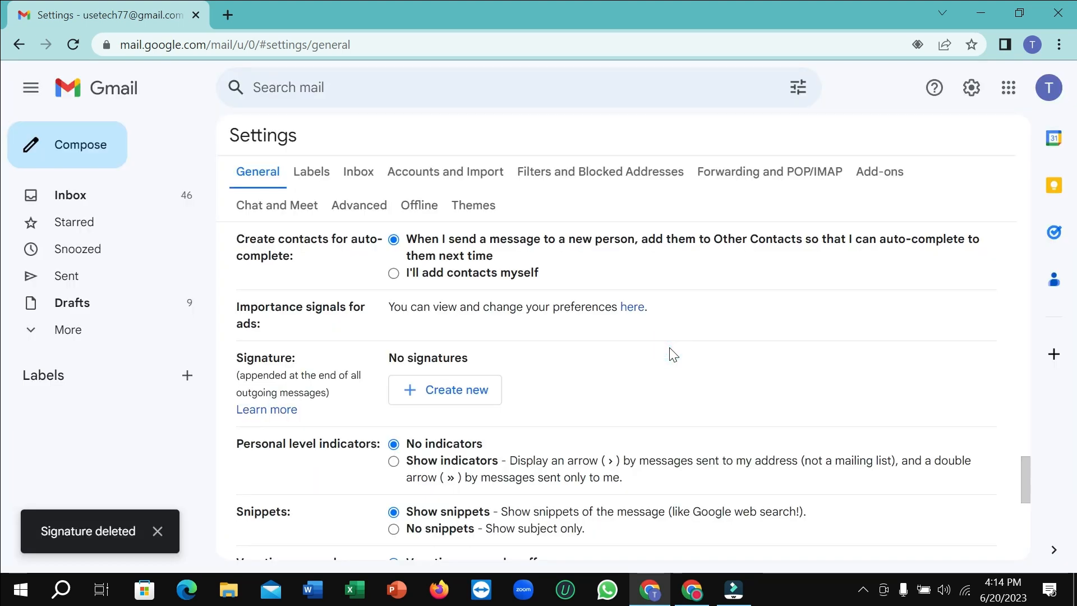
Step: Save the changed settings and start a new message showing no signature
scroll("down", 3)
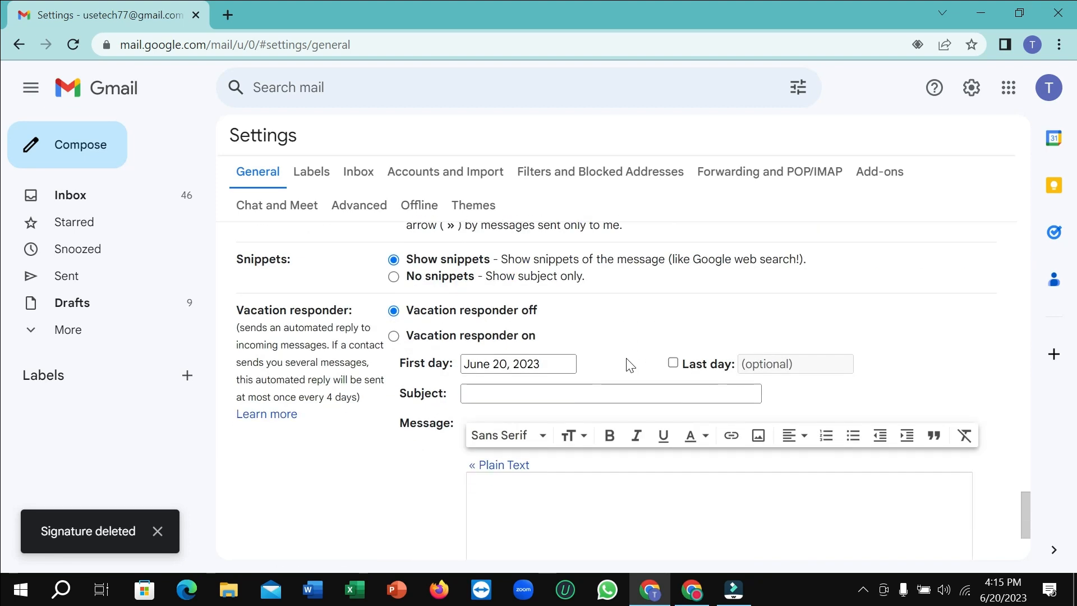
scroll("down", 3)
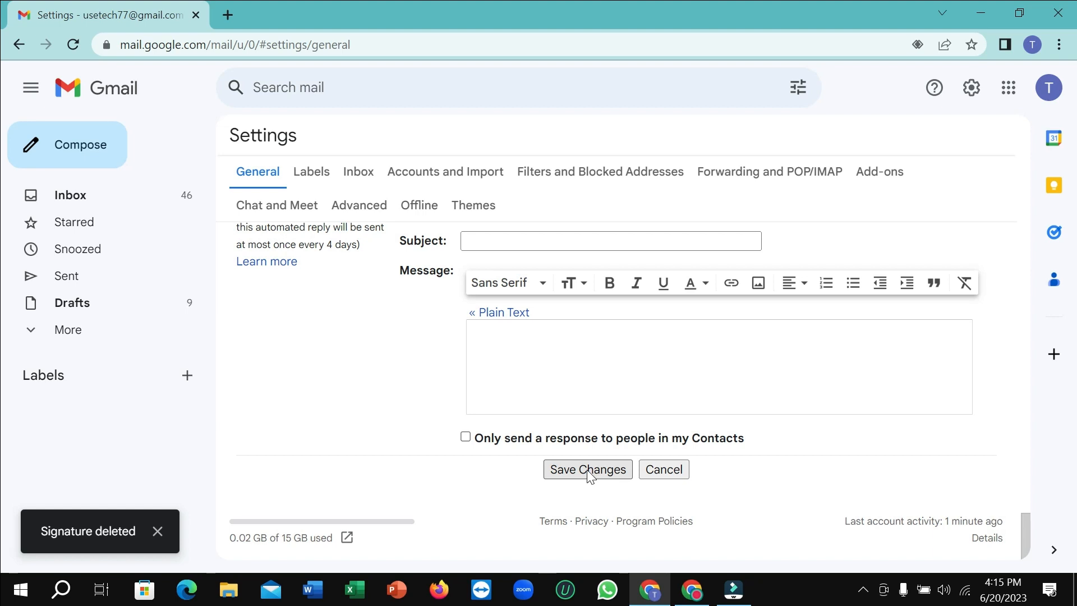
left_click(587, 470)
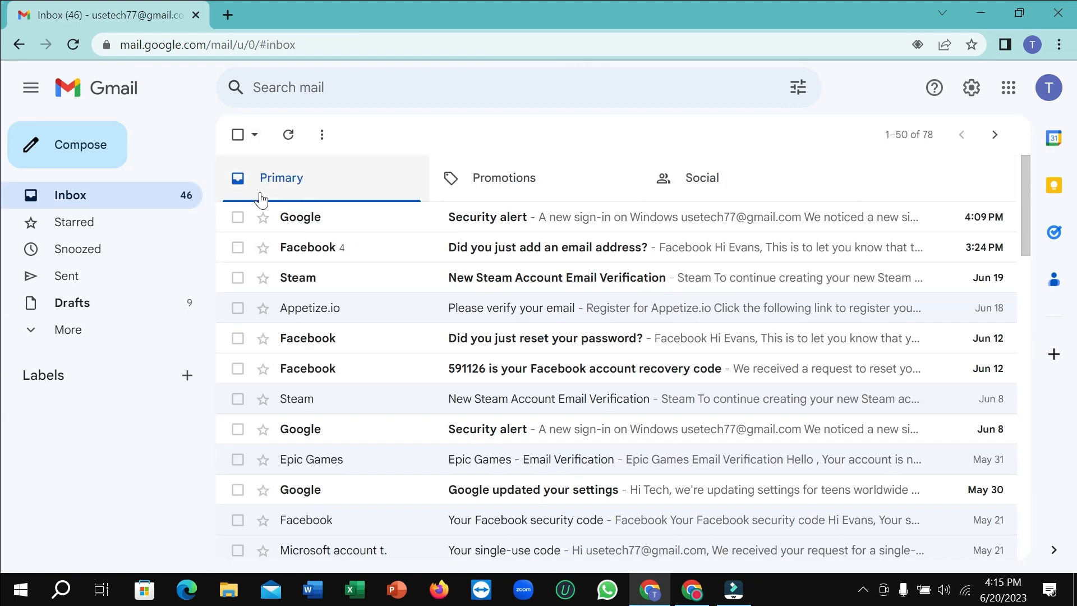
left_click(66, 145)
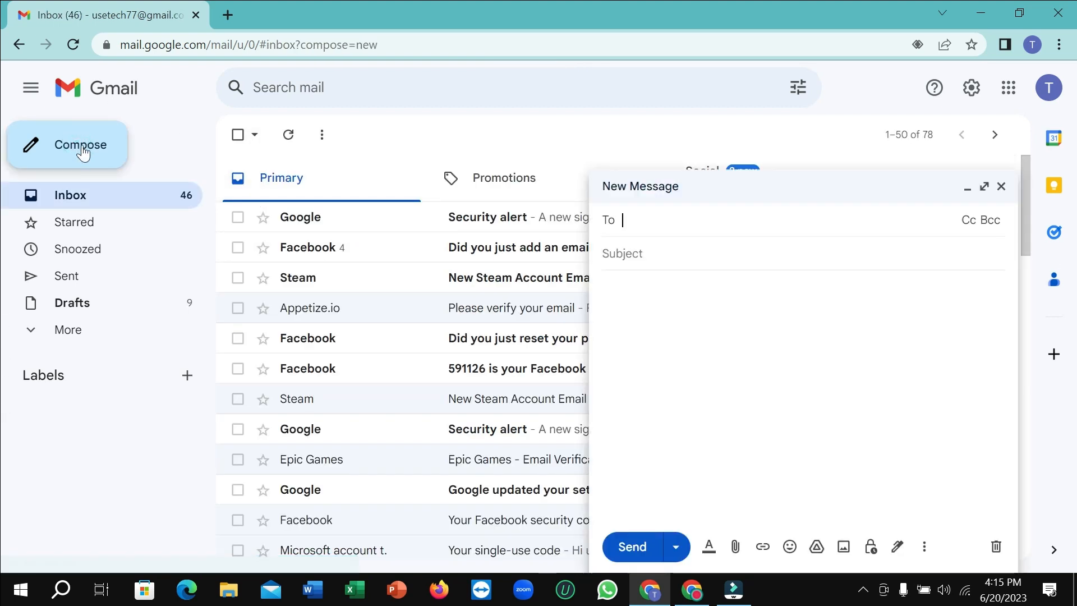